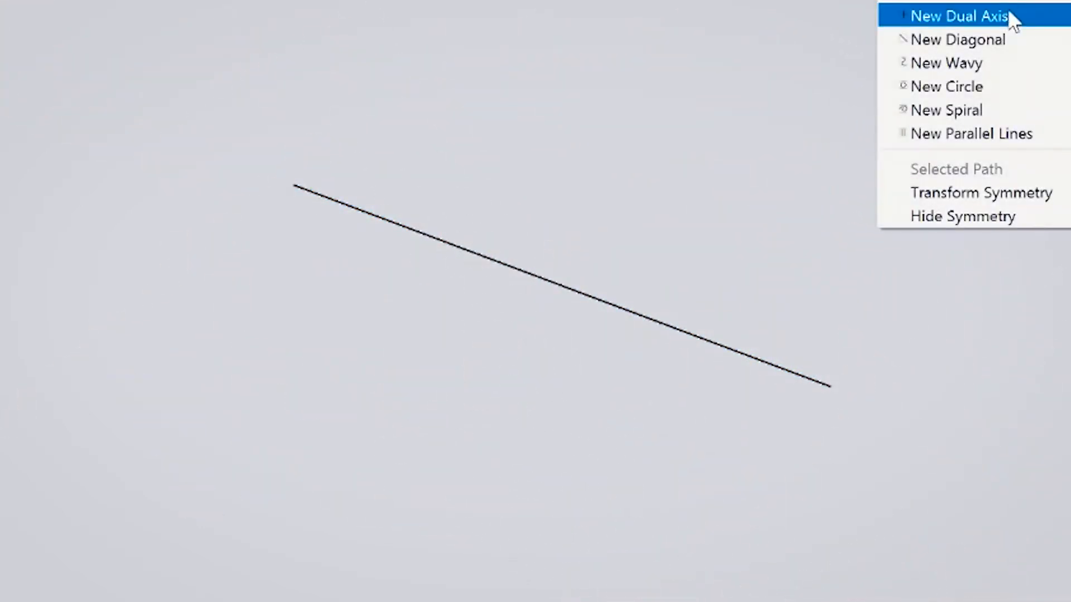
Step: Switch to a New Dual Axis symmetry guide, then hide symmetry to leave the canvas blank
click(958, 15)
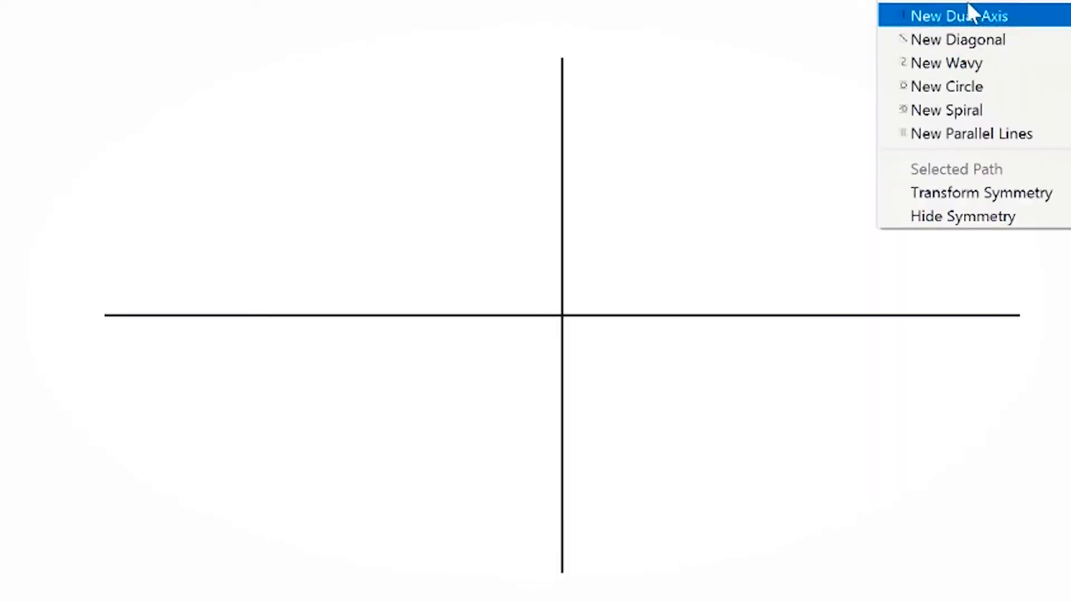
click(959, 16)
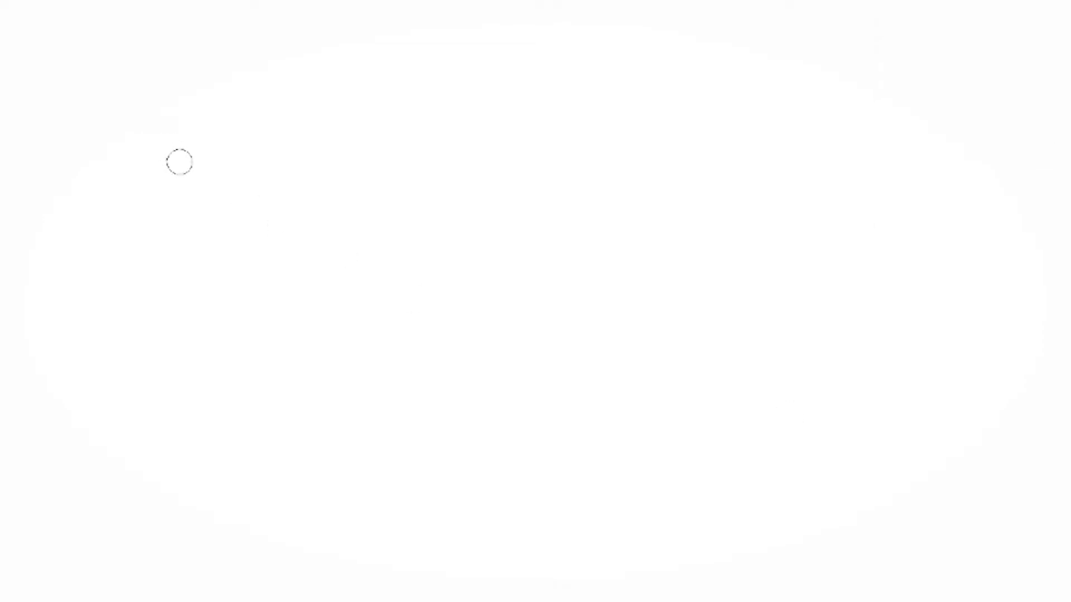
mouse_move(169, 118)
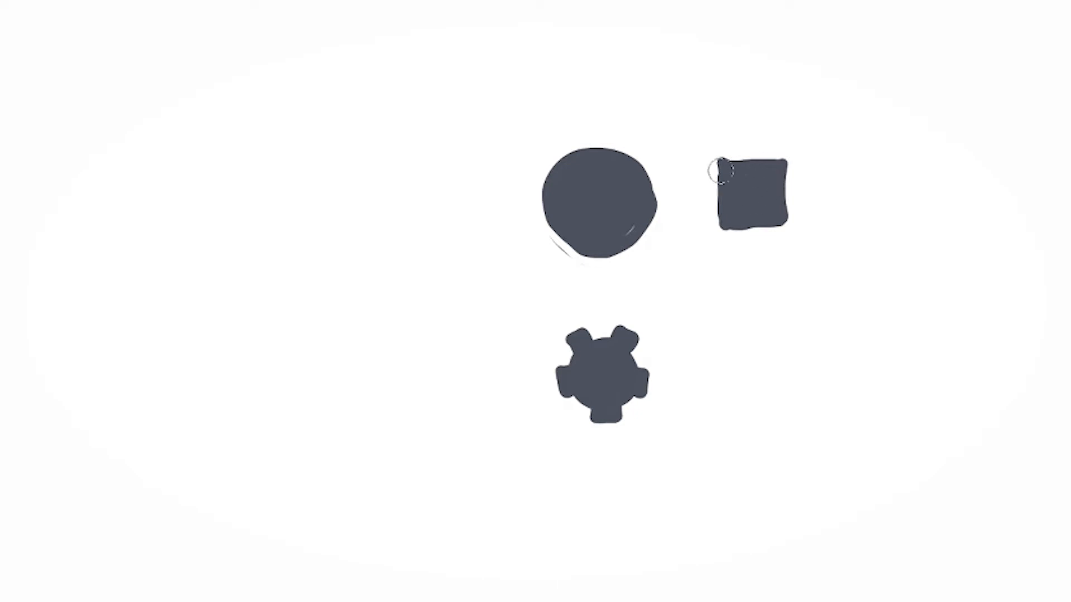
mouse_move(251, 196)
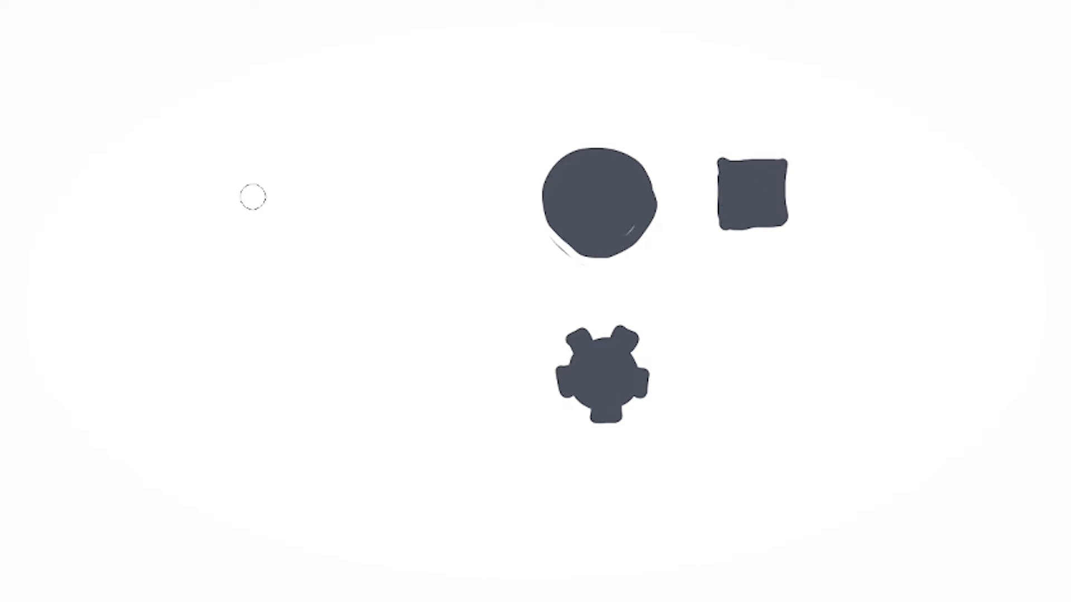